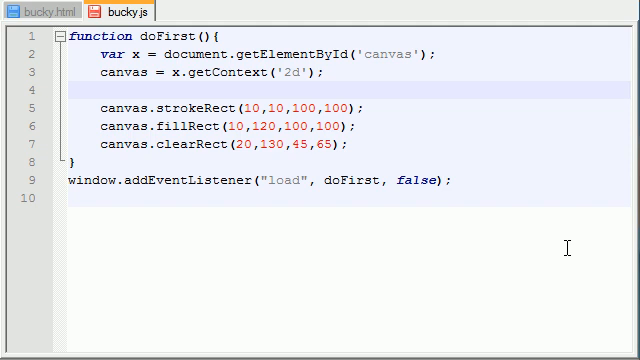
# Step: Launch bucky.html in Chrome from Notepad++ to preview the drawn rectangles
pyautogui.click(98, 100)
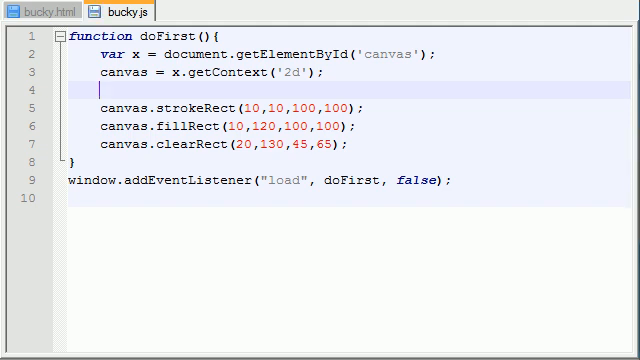
pyautogui.click(36, 10)
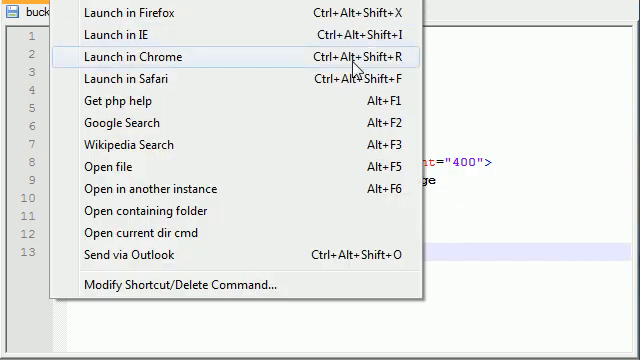
pyautogui.click(144, 56)
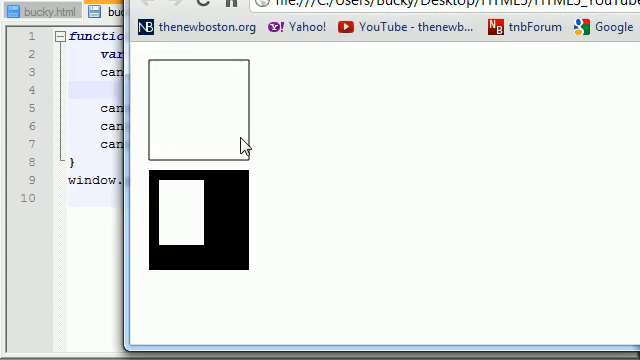
pyautogui.moveTo(176, 72)
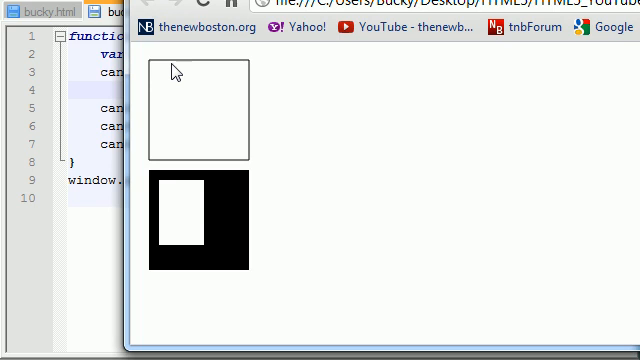
pyautogui.moveTo(228, 228)
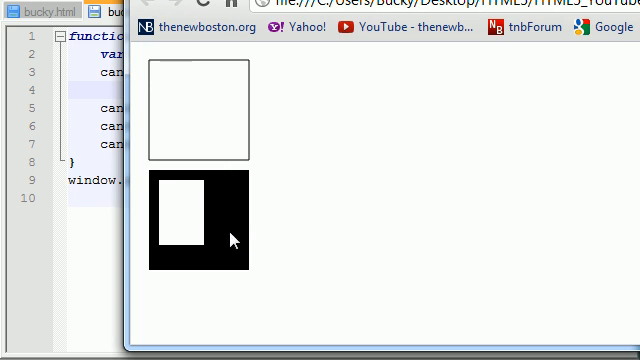
# Step: Return from the Chrome preview to the bucky.js code in Notepad++
pyautogui.click(112, 12)
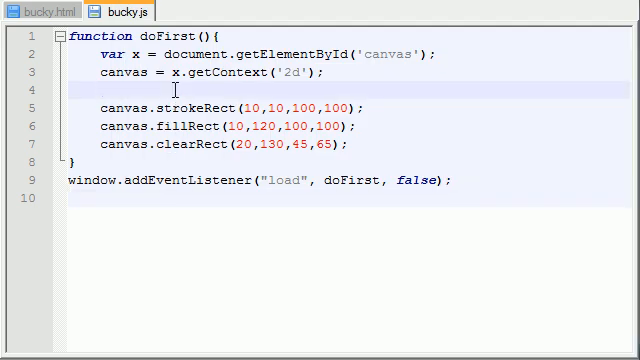
# Step: Add canvas.fillStyle="blue"; on line 4 of bucky.js before the rectangles are drawn
pyautogui.write('canvas.')
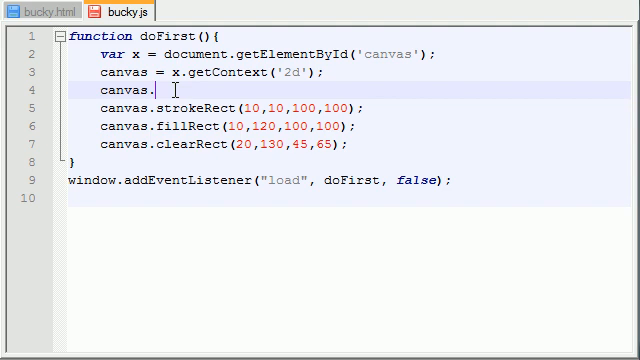
pyautogui.moveTo(330, 272)
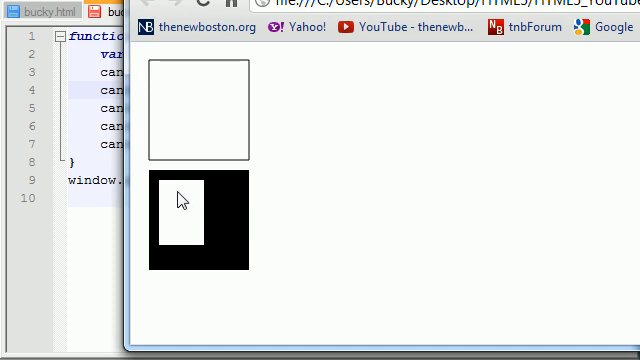
pyautogui.click(128, 10)
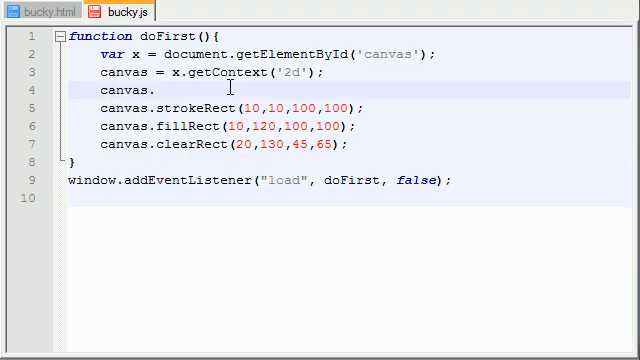
pyautogui.write('f')
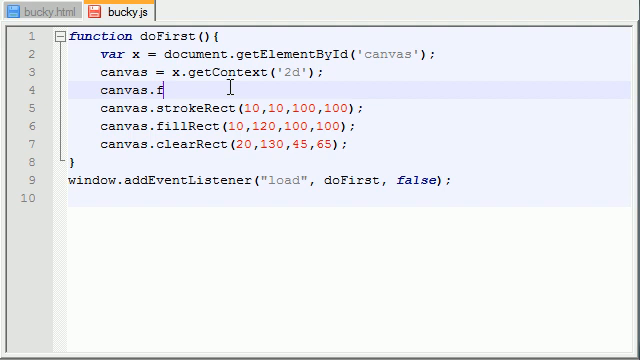
pyautogui.write('illStyle')
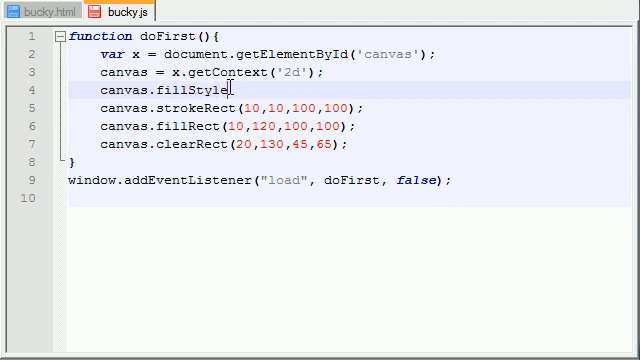
pyautogui.write('="";')
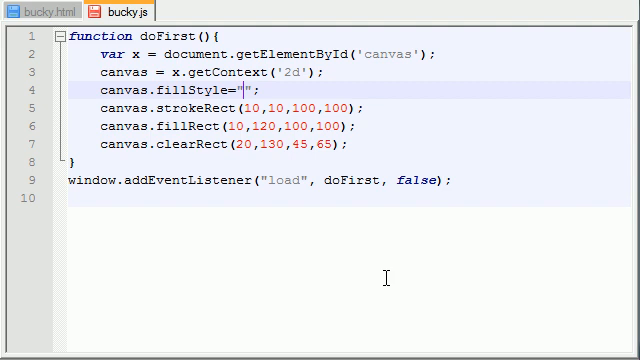
pyautogui.write('blue')
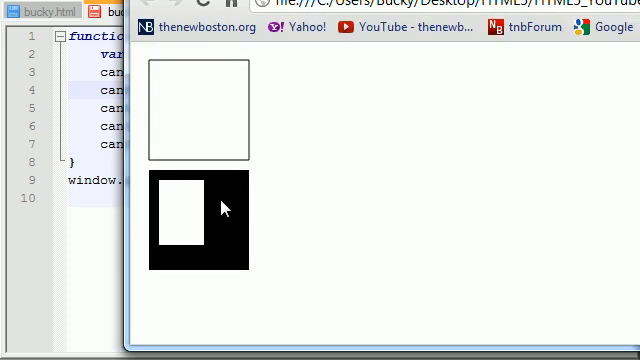
pyautogui.moveTo(190, 276)
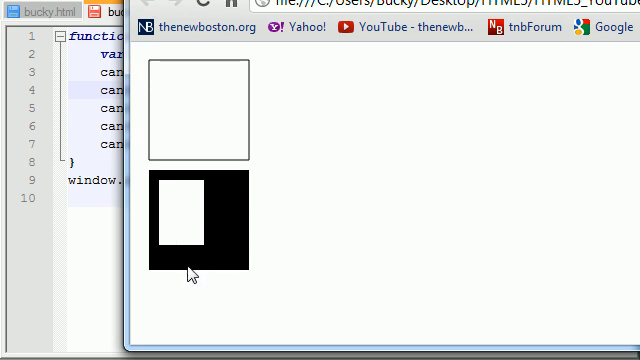
pyautogui.moveTo(244, 232)
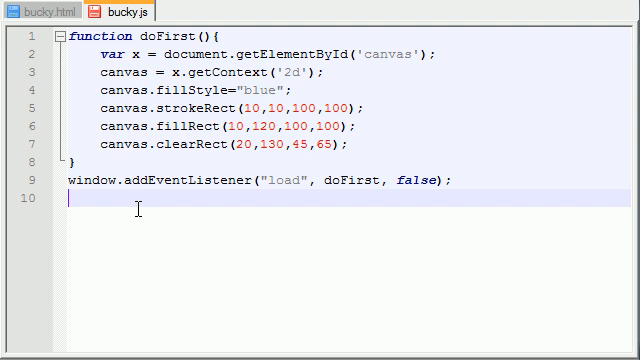
# Step: Duplicate the fillStyle line as canvas.strokeStyle="blue"; and check the Chrome preview
pyautogui.rightClick(130, 96)
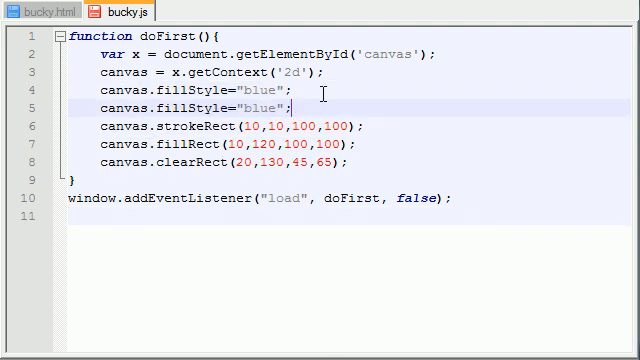
pyautogui.doubleClick(156, 108)
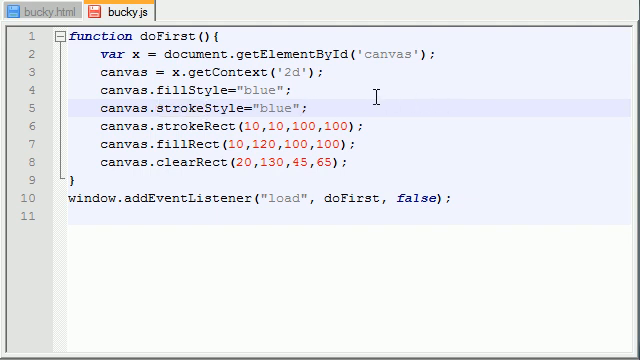
pyautogui.click(44, 8)
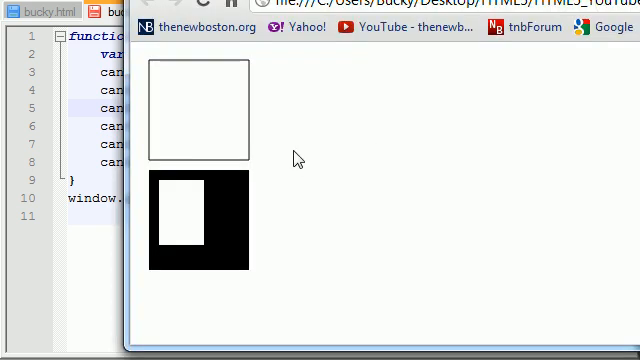
pyautogui.moveTo(244, 160)
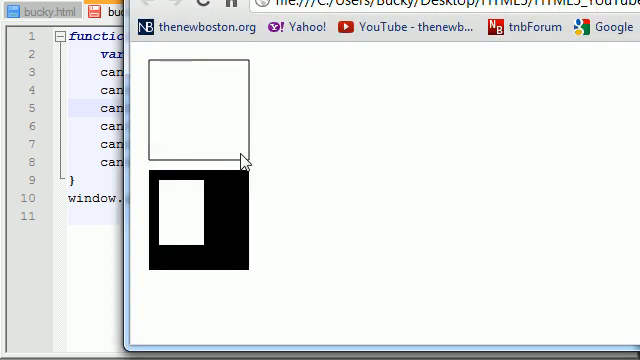
pyautogui.click(120, 10)
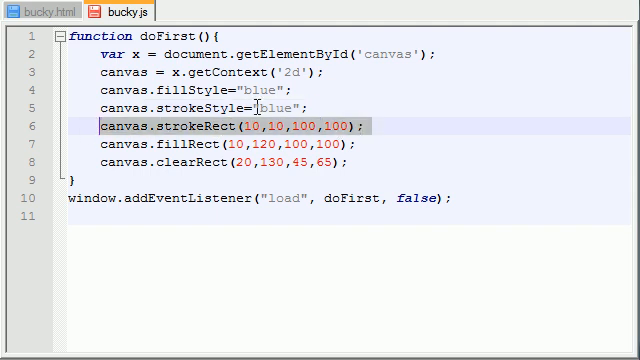
# Step: Change the stroke colour to red, preview the blue square in Chrome, and return to the script
pyautogui.write('red')
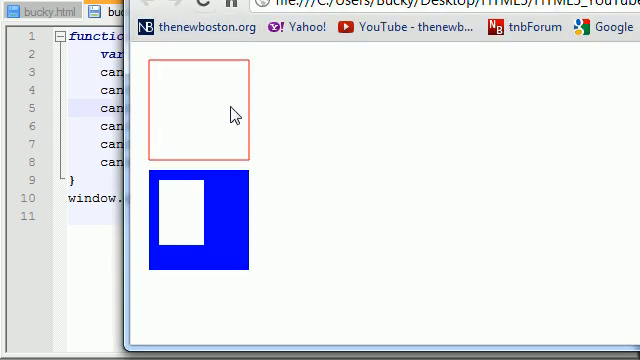
pyautogui.moveTo(192, 72)
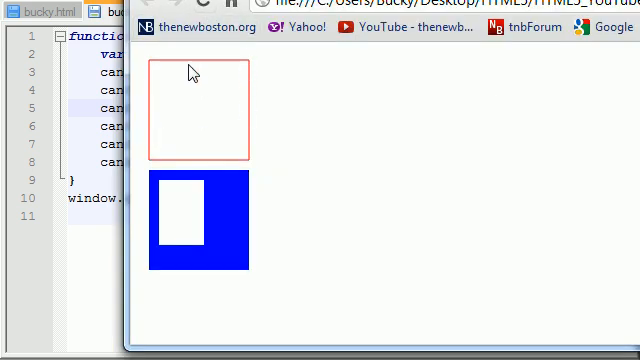
pyautogui.moveTo(312, 220)
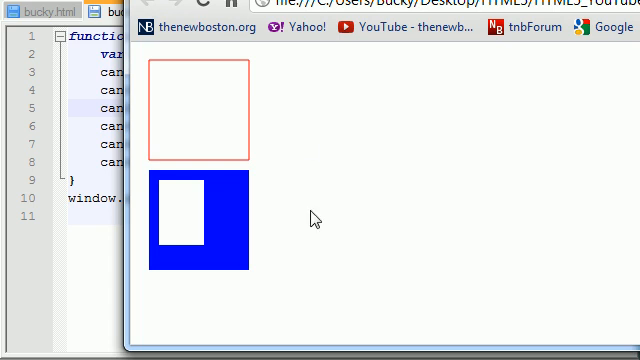
pyautogui.moveTo(228, 216)
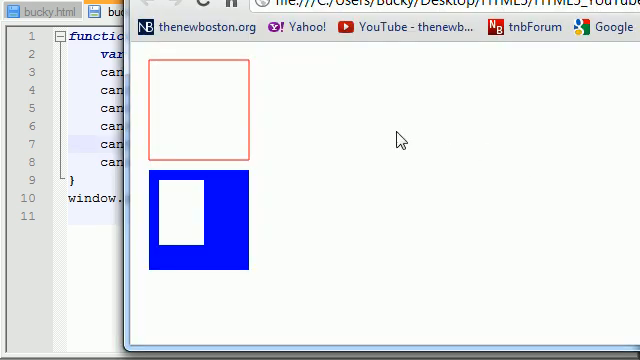
pyautogui.moveTo(268, 198)
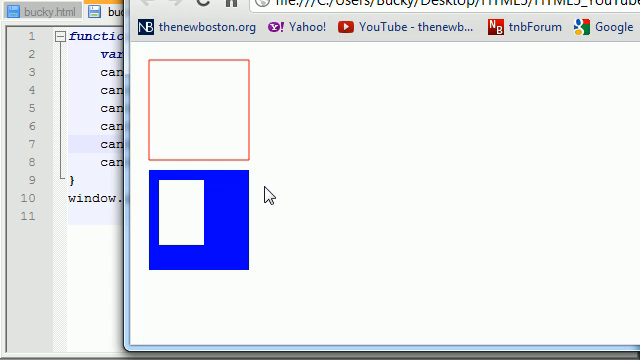
pyautogui.click(104, 8)
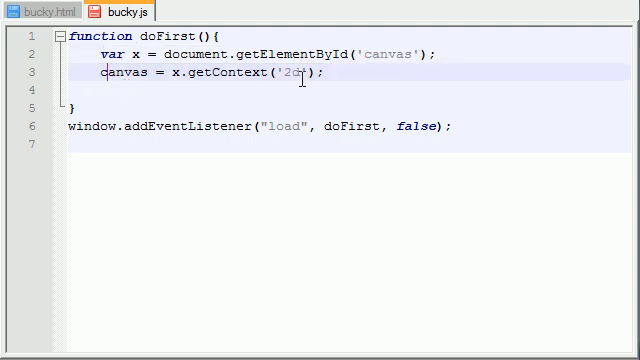
# Step: Leave only the canvas and 2d context setup lines with an empty line for new code
pyautogui.press('Enter')
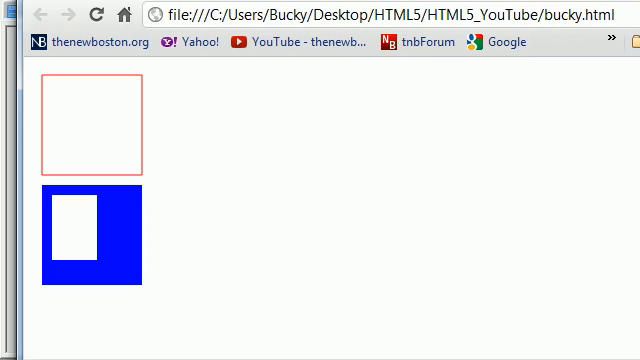
pyautogui.click(102, 12)
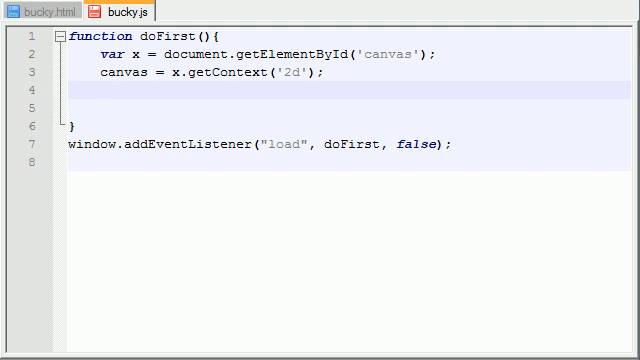
# Step: Write var g = canvas.createLinearGradient(0,0,100,100); and start a new line
pyautogui.write('va')
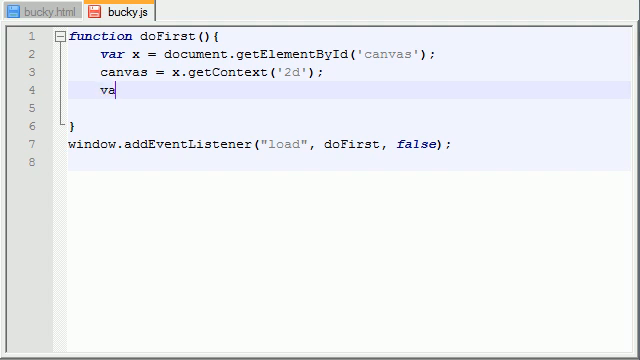
pyautogui.write('r')
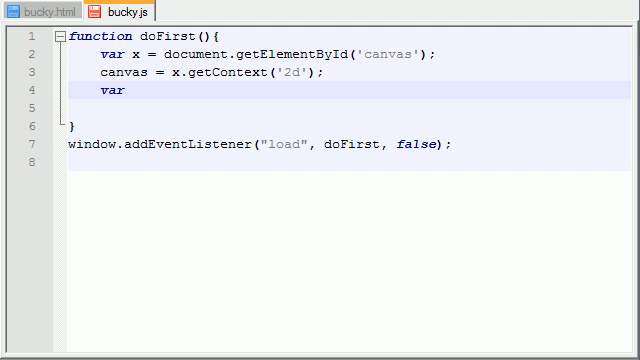
pyautogui.write('g =')
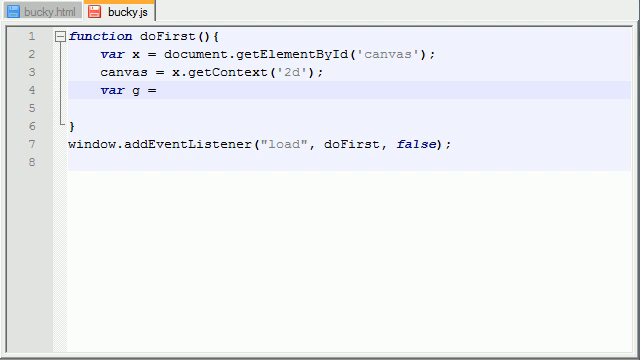
pyautogui.write('canvas.')
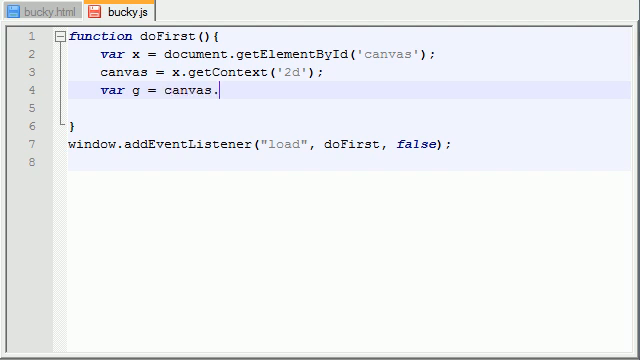
pyautogui.write('crea')
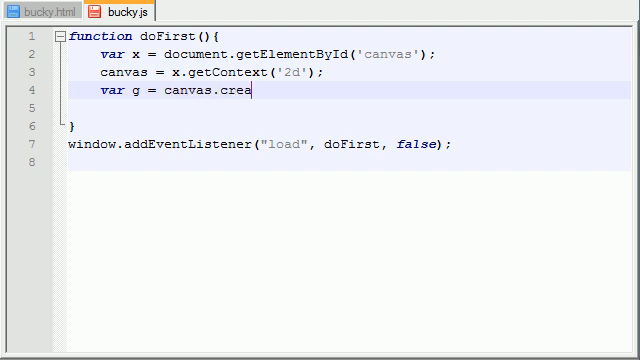
pyautogui.write('teLinera')
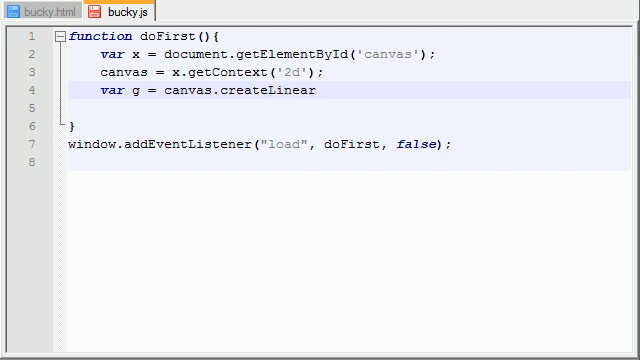
pyautogui.write('Gre')
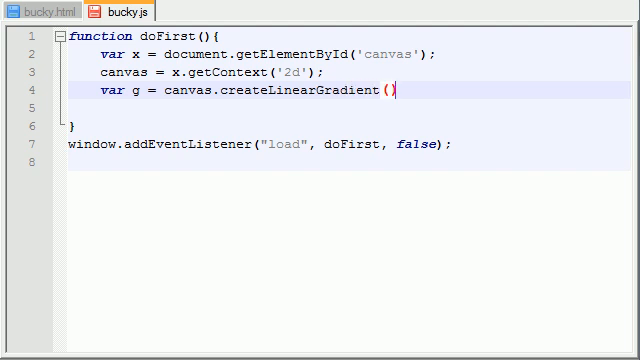
pyautogui.write(';')
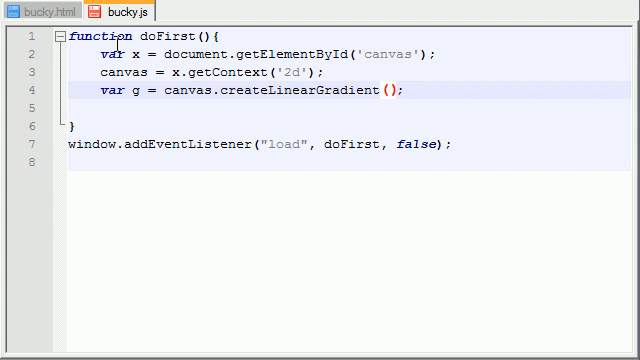
pyautogui.write('0')
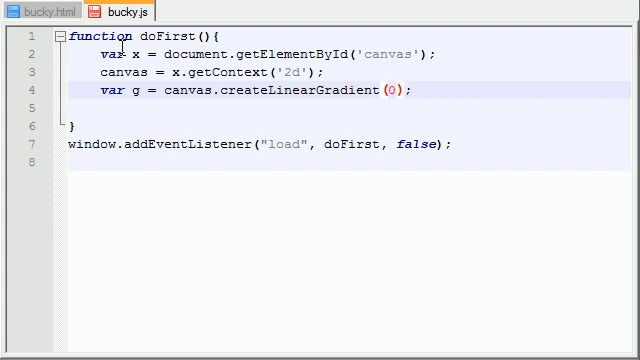
pyautogui.write(',0,')
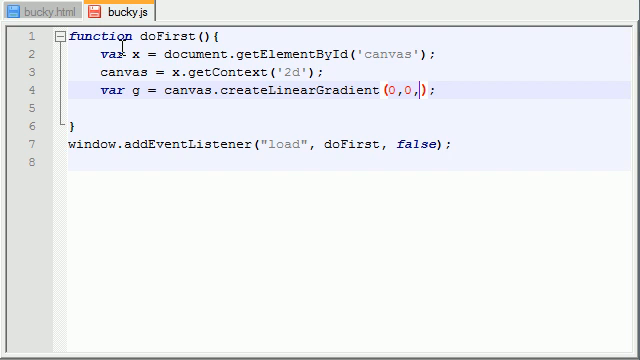
pyautogui.write('100,1')
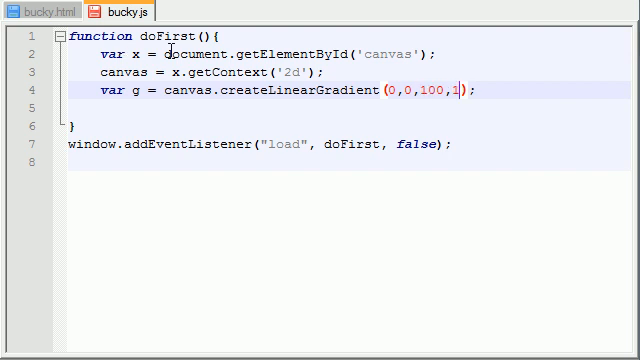
pyautogui.write('00')
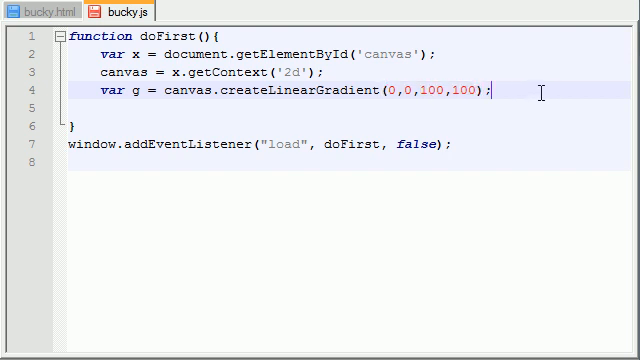
pyautogui.press('Return')
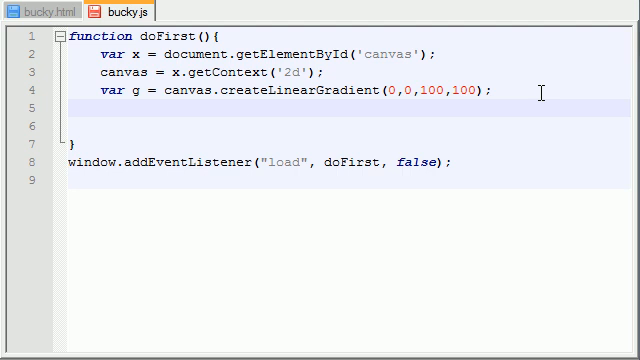
# Step: Write g.addColorStop(.0,"blue"); as the gradient's first colour stop
pyautogui.write('g')
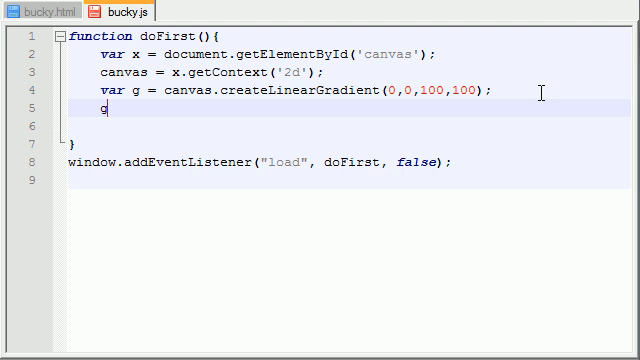
pyautogui.write('.')
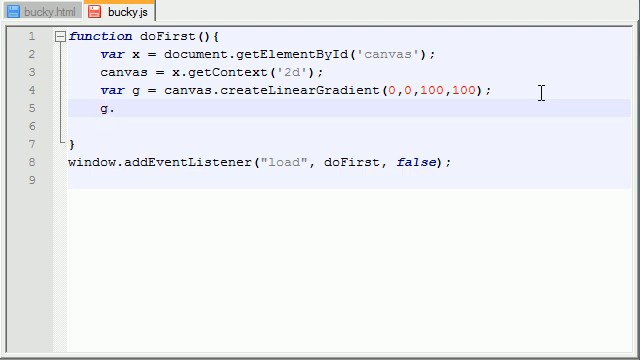
pyautogui.write('addColor')
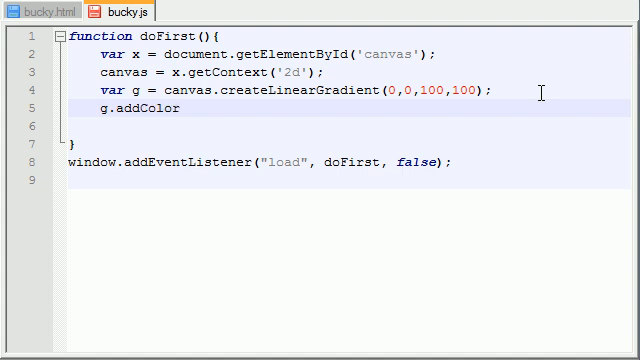
pyautogui.write('Stop()')
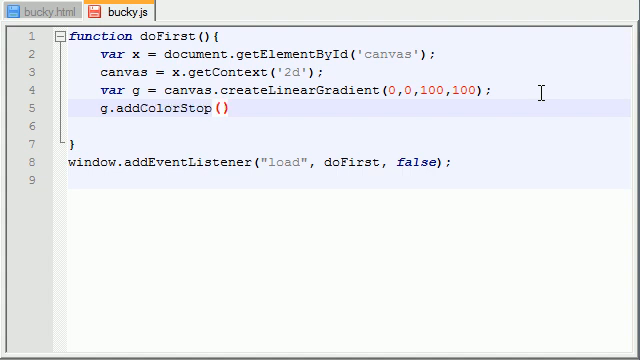
pyautogui.write(';')
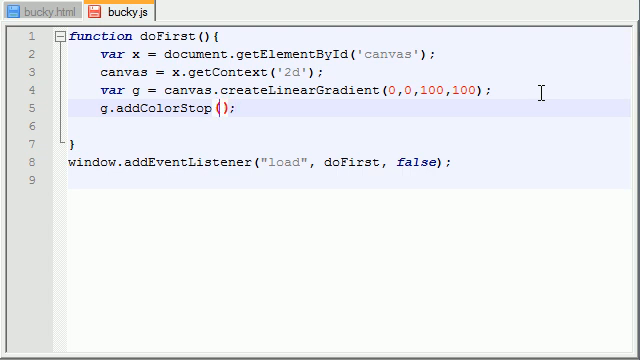
pyautogui.write('.0')
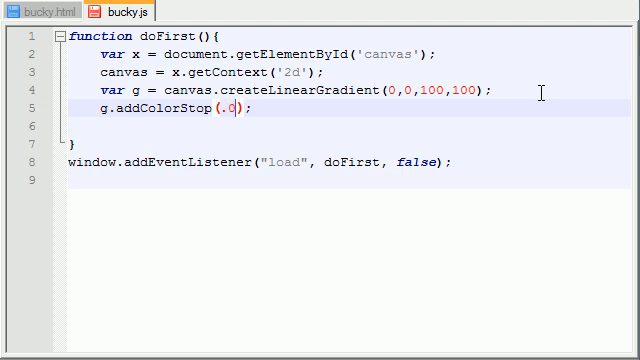
pyautogui.write(',')
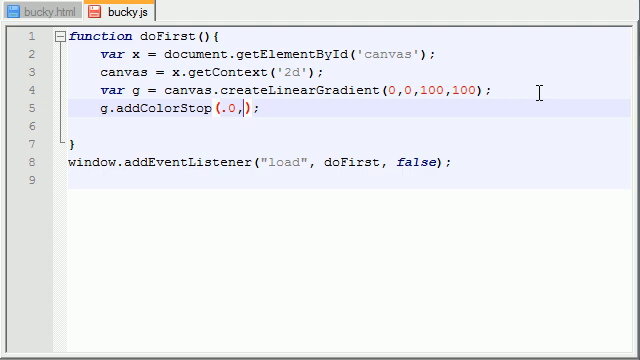
pyautogui.write('""')
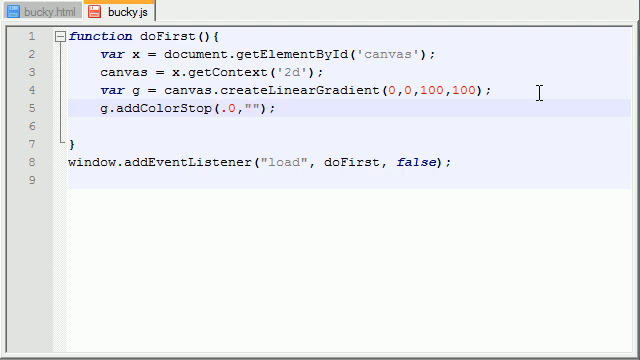
pyautogui.write('blue')
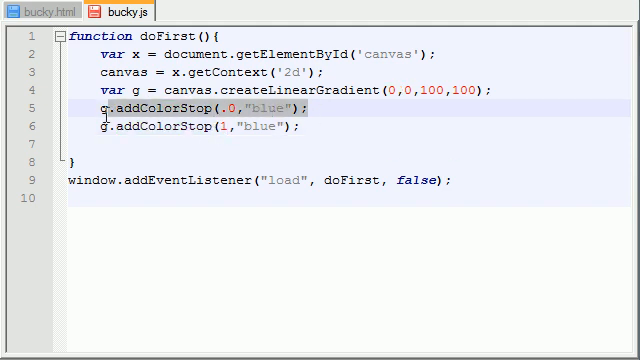
# Step: Make the second colour stop g.addColorStop(1,"red"); so the gradient ends in red
pyautogui.doubleClick(268, 128)
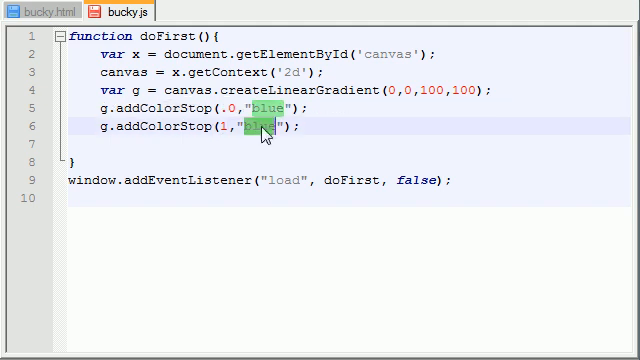
pyautogui.write('red')
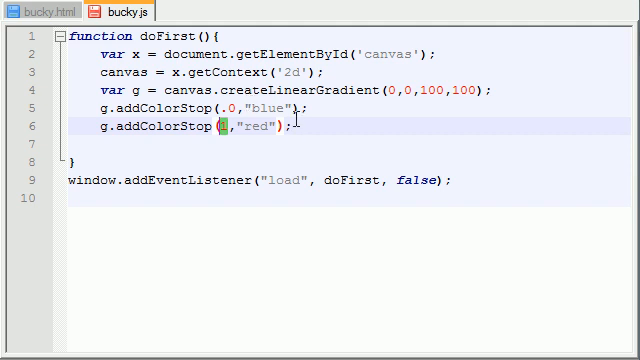
pyautogui.doubleClick(252, 128)
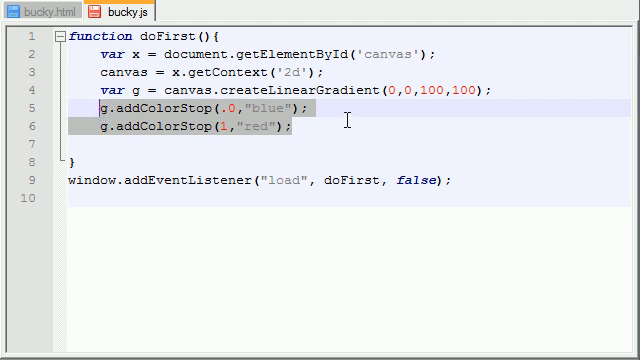
pyautogui.click(324, 126)
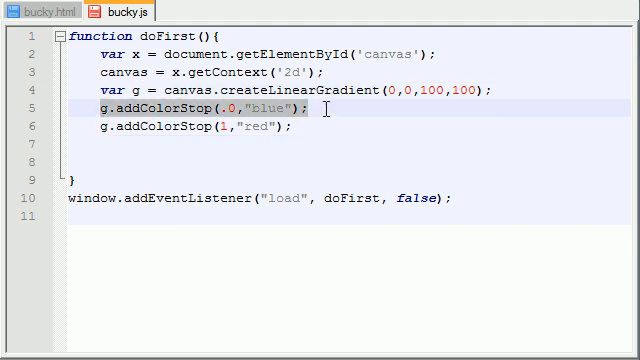
# Step: Write canvas.fillStyle=g; on a new line after the colour stops
pyautogui.click(120, 128)
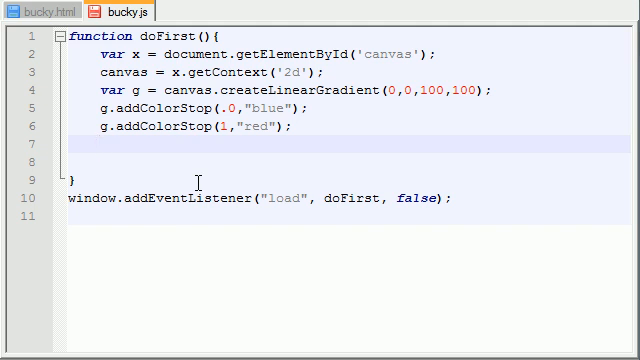
pyautogui.write('canvas.')
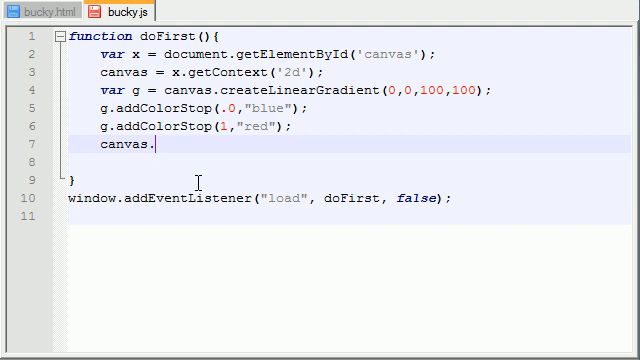
pyautogui.write('fill')
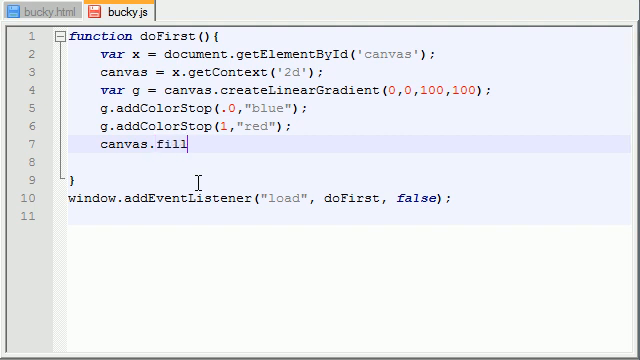
pyautogui.write('Style')
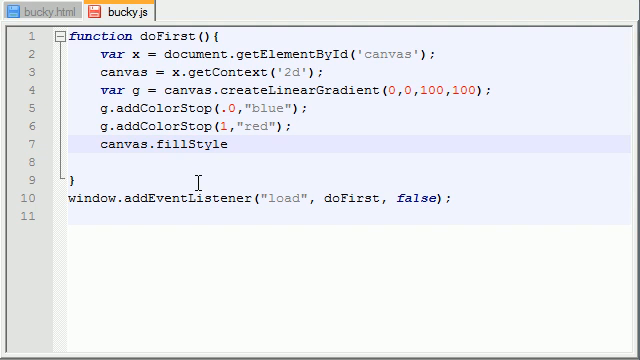
pyautogui.write('=')
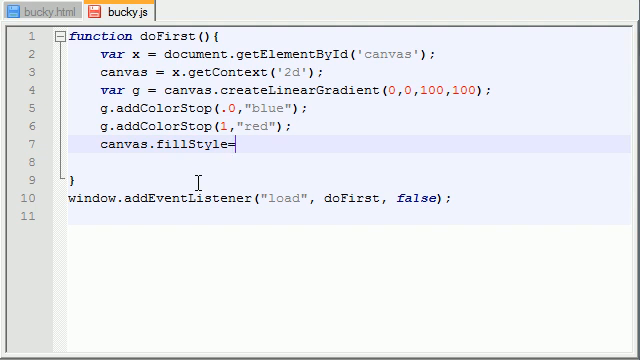
pyautogui.write('g;')
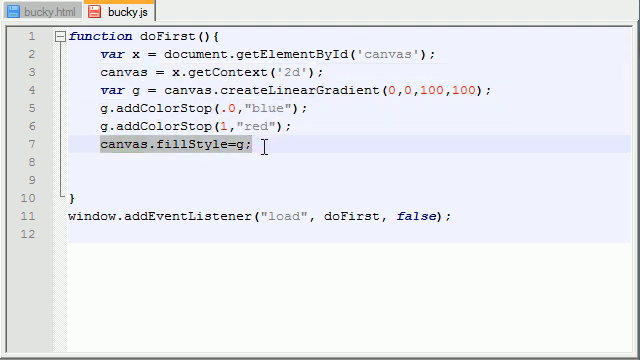
# Step: Write canvas.fillRect(0,0,100,100); to fill a 100x100 square with the gradient
pyautogui.write('canva')
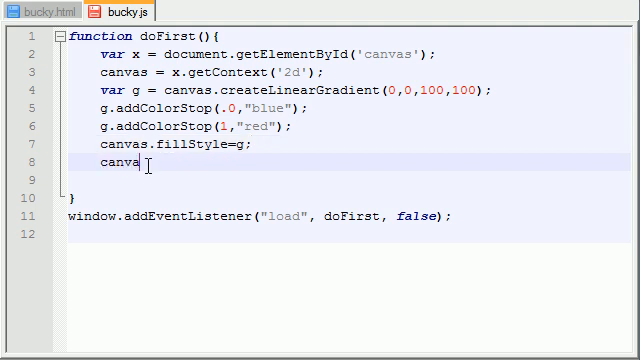
pyautogui.write('s.fill')
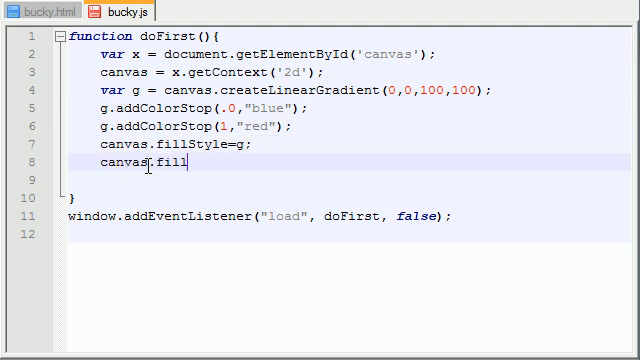
pyautogui.write('Rect')
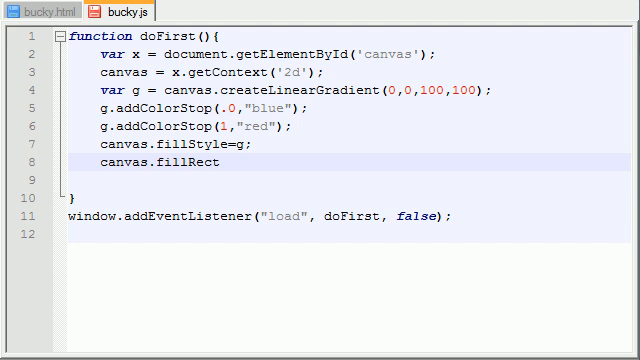
pyautogui.write('()')
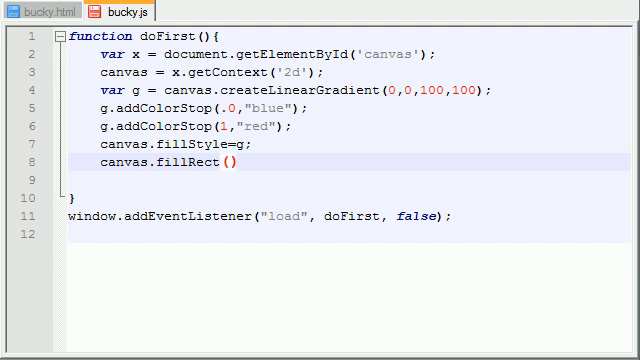
pyautogui.write(';')
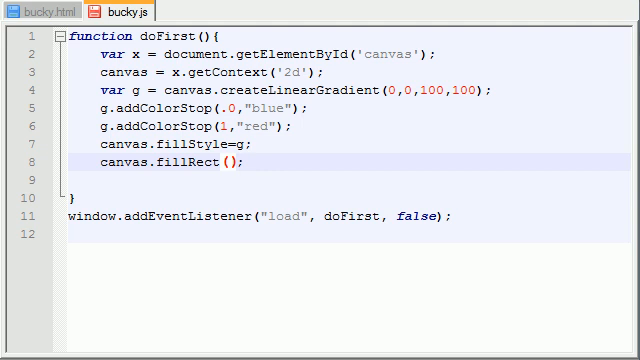
pyautogui.write('0,0,')
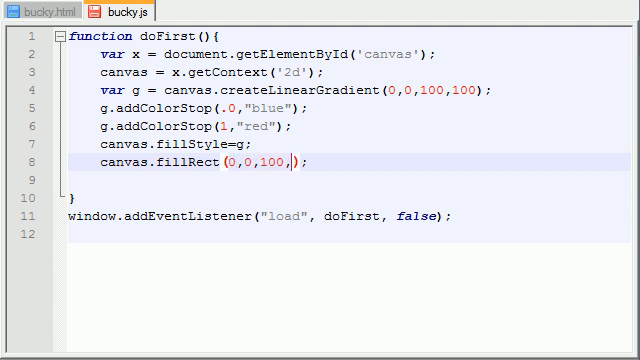
pyautogui.write('100')
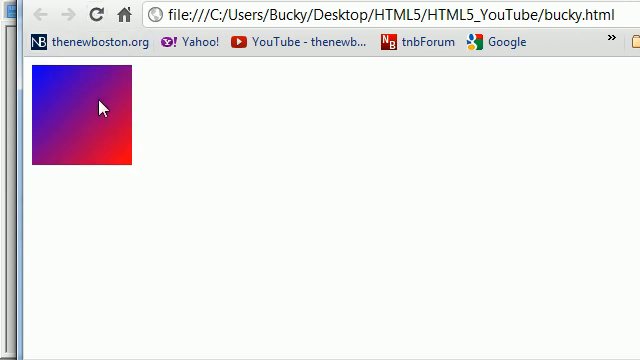
pyautogui.moveTo(30, 72)
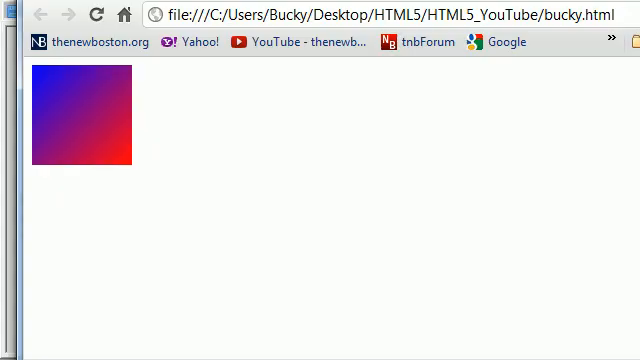
pyautogui.moveTo(32, 78)
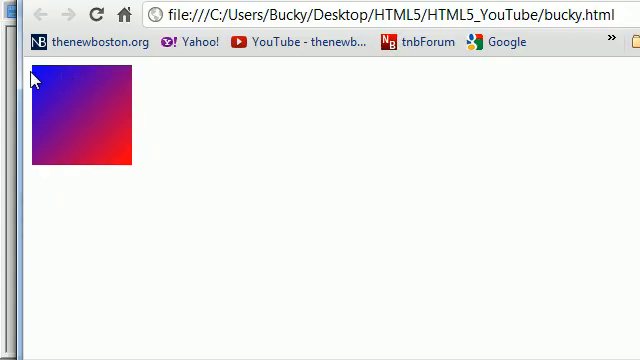
pyautogui.moveTo(80, 144)
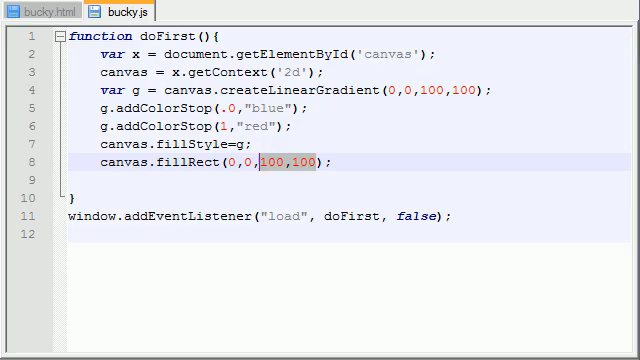
# Step: Insert g.addColorStop(.5,"green"); between the blue and red colour stops
pyautogui.click(200, 128)
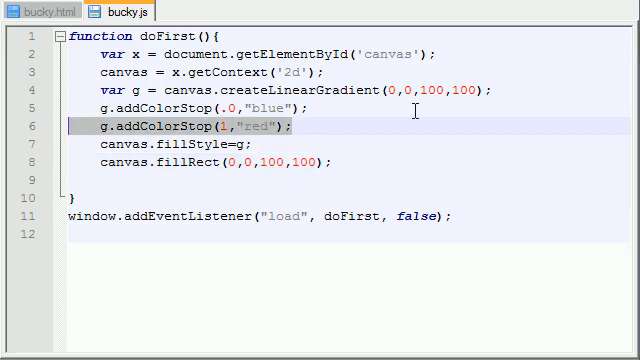
pyautogui.click(230, 108)
pyautogui.write('g.addColorStop(.5,"blue");')
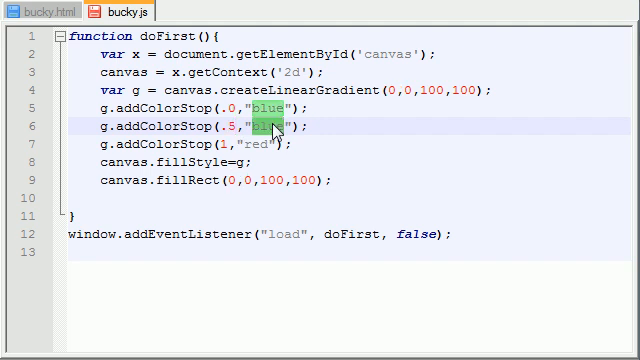
pyautogui.write('green')
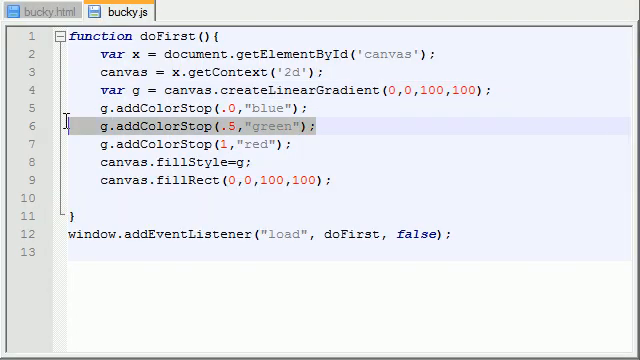
pyautogui.moveTo(378, 128)
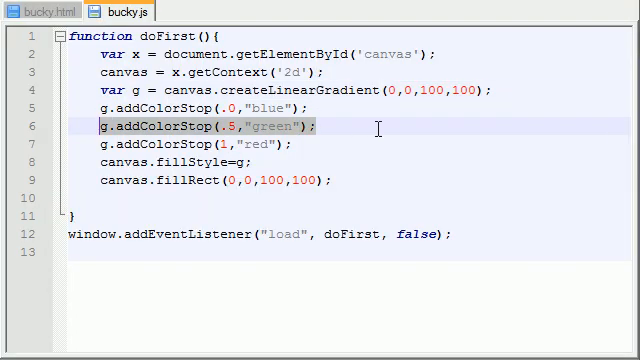